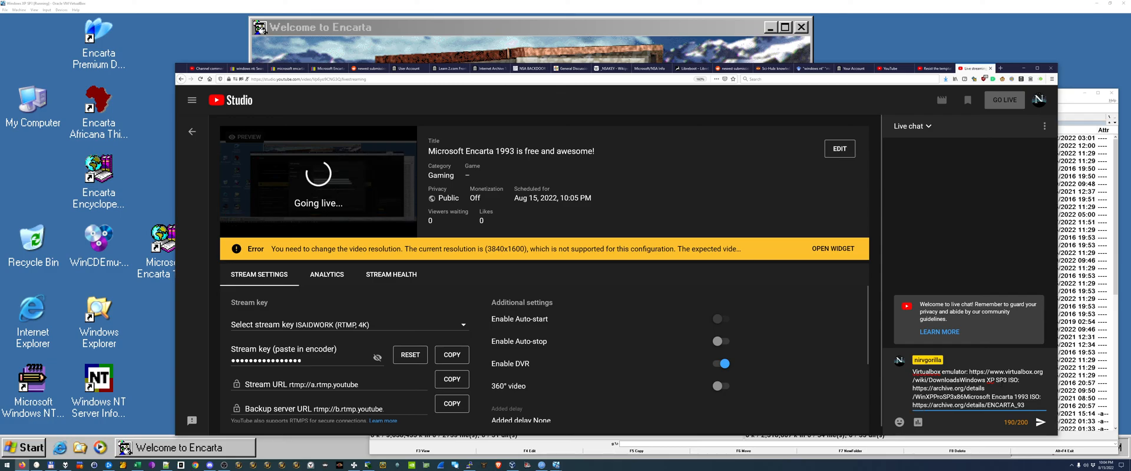
- Start the Encarta live stream in YouTube Studio and minimize the browser to the desktop
{"action": "left_click", "coordinate": [1003, 100]}
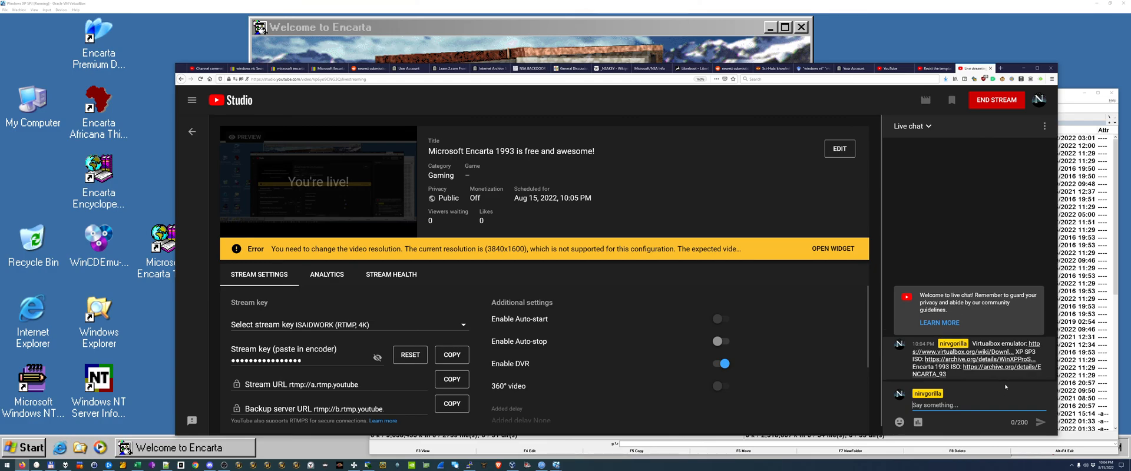
{"action": "left_click", "coordinate": [326, 275]}
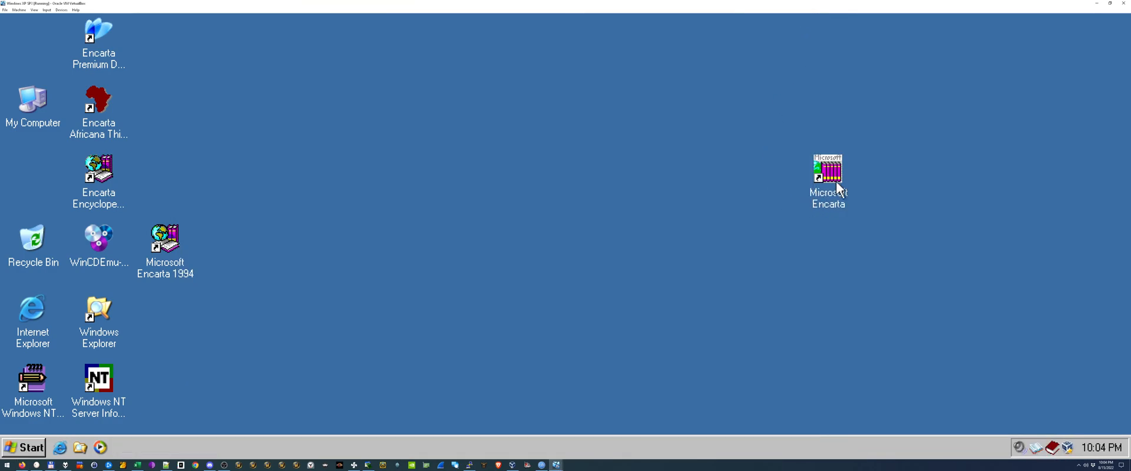
- Launch Encarta from the desktop icon and play the Quick Tour from its repositioned window
{"action": "double_click", "coordinate": [827, 173]}
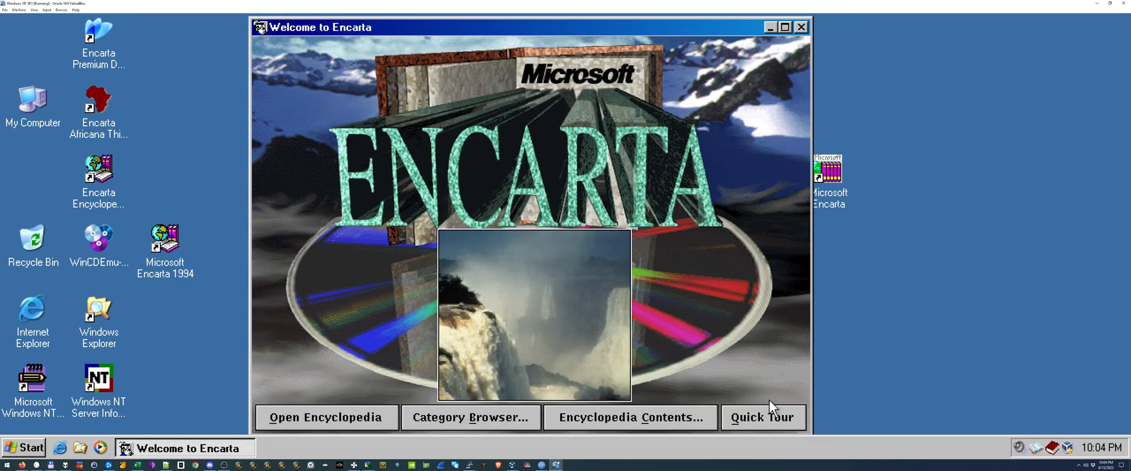
{"action": "left_click", "coordinate": [762, 417]}
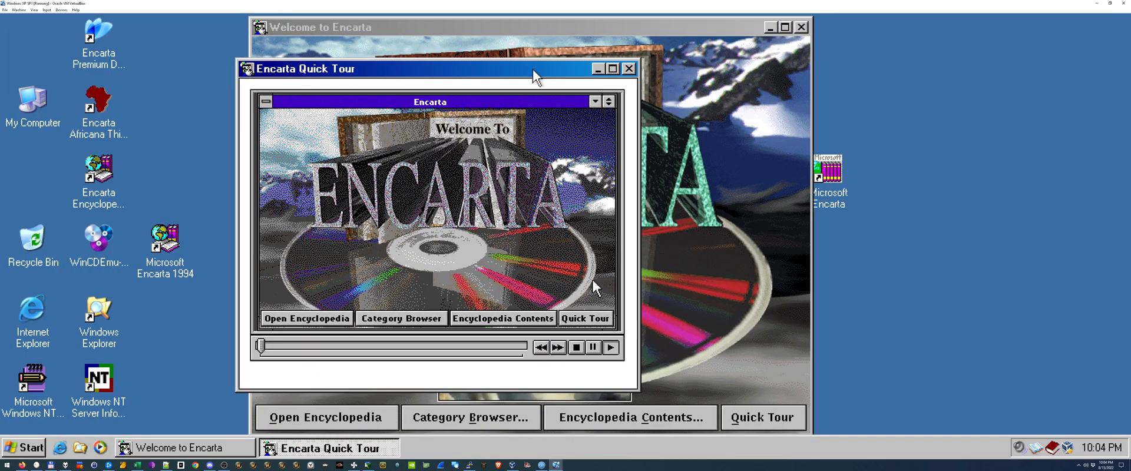
{"action": "left_click_drag", "start_coordinate": [432, 68], "coordinate": [635, 73]}
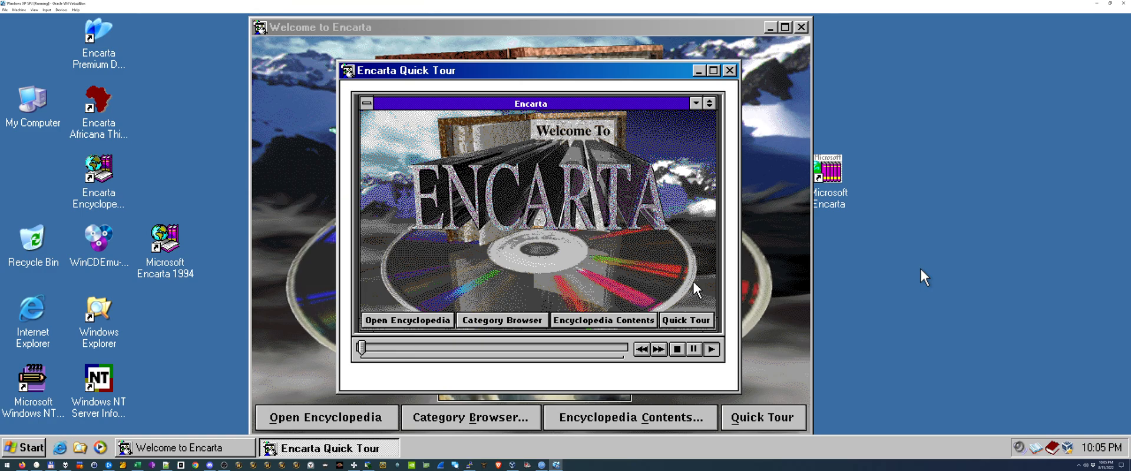
{"action": "left_click", "coordinate": [603, 319]}
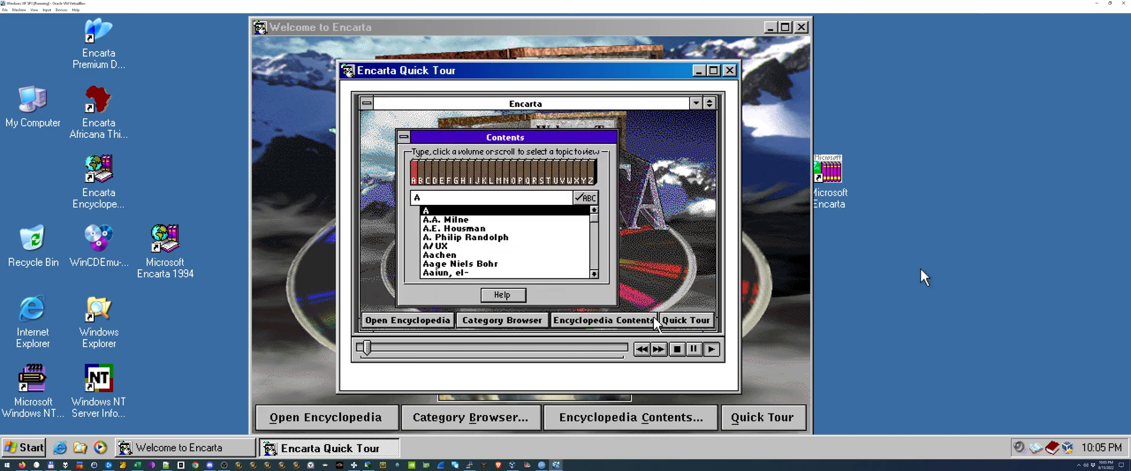
- Let the tour demonstrate finding Africa in the Contents list (typing 'fr')
{"action": "type", "text": "f"}
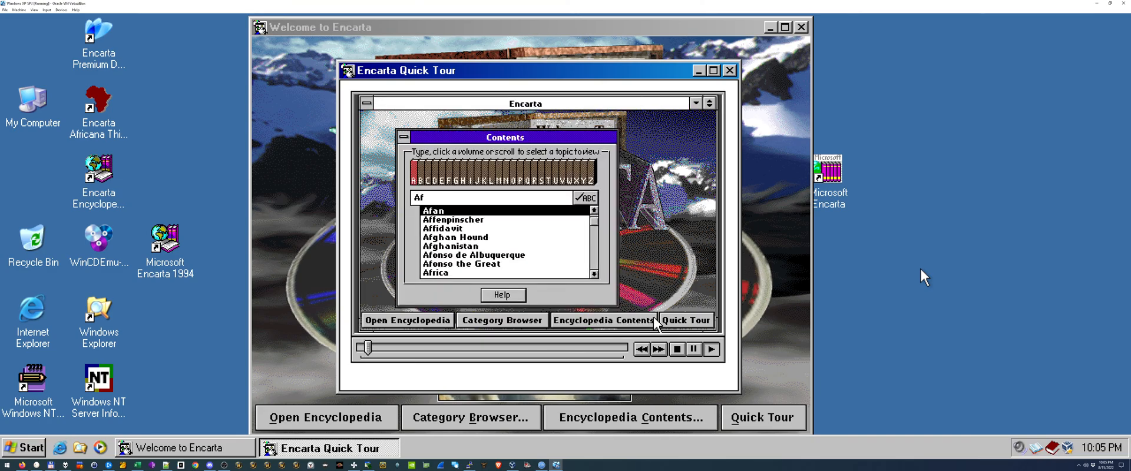
{"action": "type", "text": "r"}
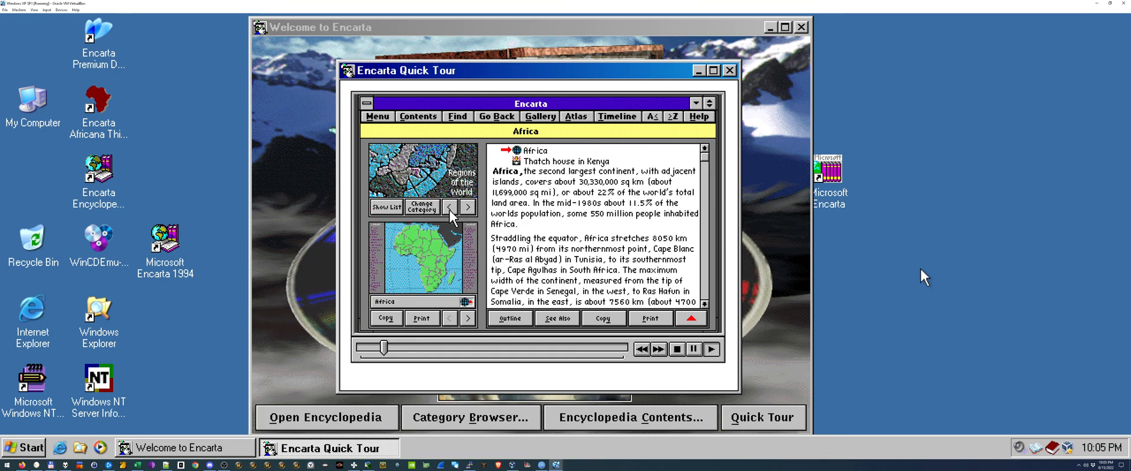
{"action": "mouse_move", "coordinate": [433, 220]}
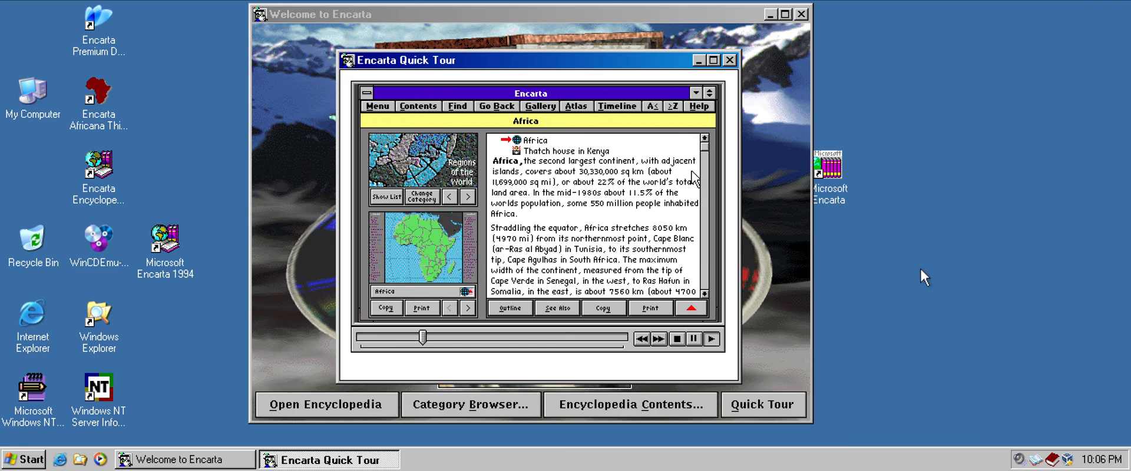
- Jump to the Africa article's Cultural Activity section via its Outline, showing the Sande Society Mask
{"action": "left_click", "coordinate": [508, 307]}
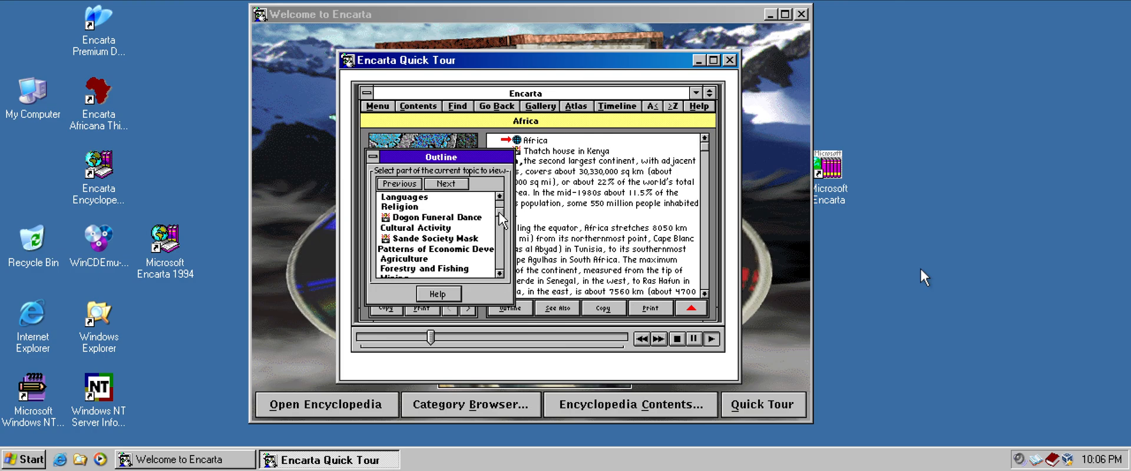
{"action": "left_click", "coordinate": [424, 228]}
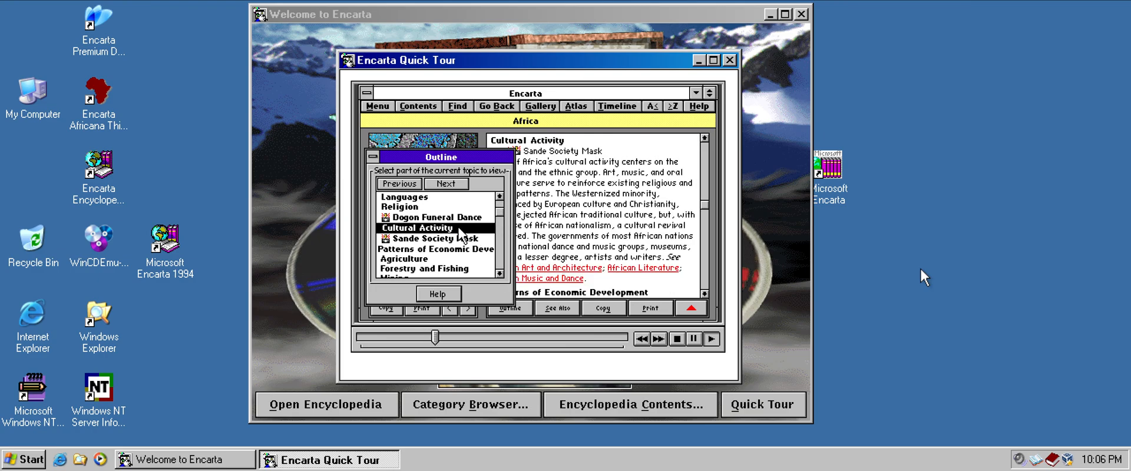
{"action": "left_click", "coordinate": [372, 157]}
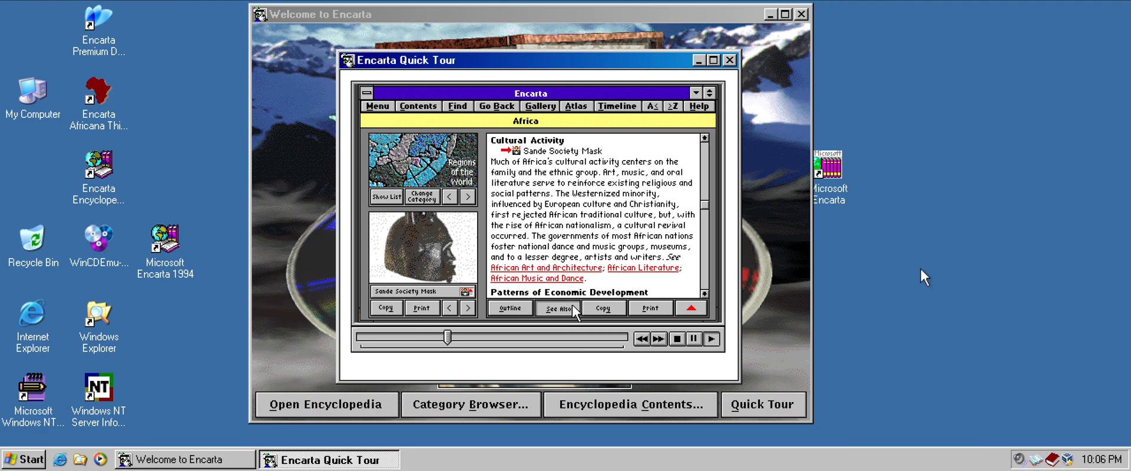
{"action": "left_click", "coordinate": [558, 308]}
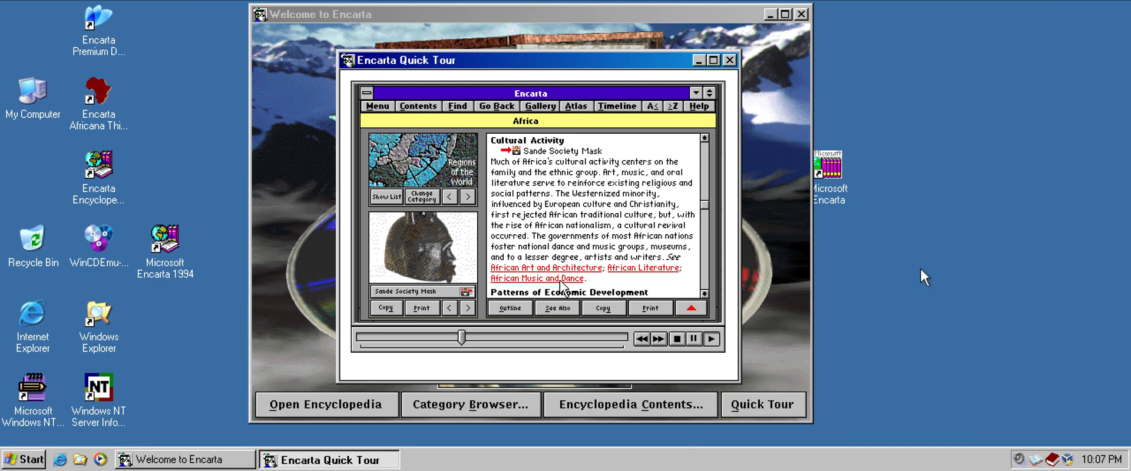
{"action": "left_click", "coordinate": [535, 278]}
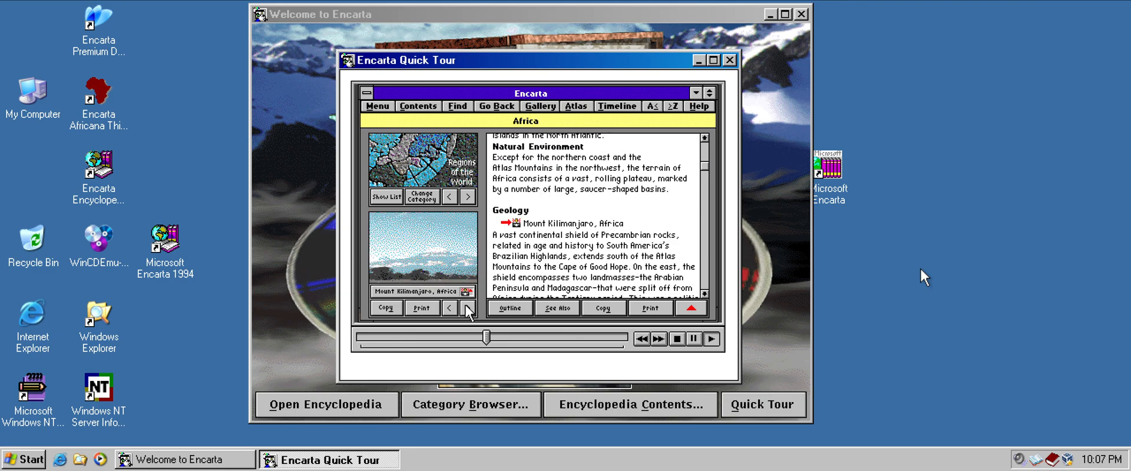
- Go back to the Thatch house in Kenya picture and enlarge it in a Gallery window
{"action": "left_click", "coordinate": [448, 308]}
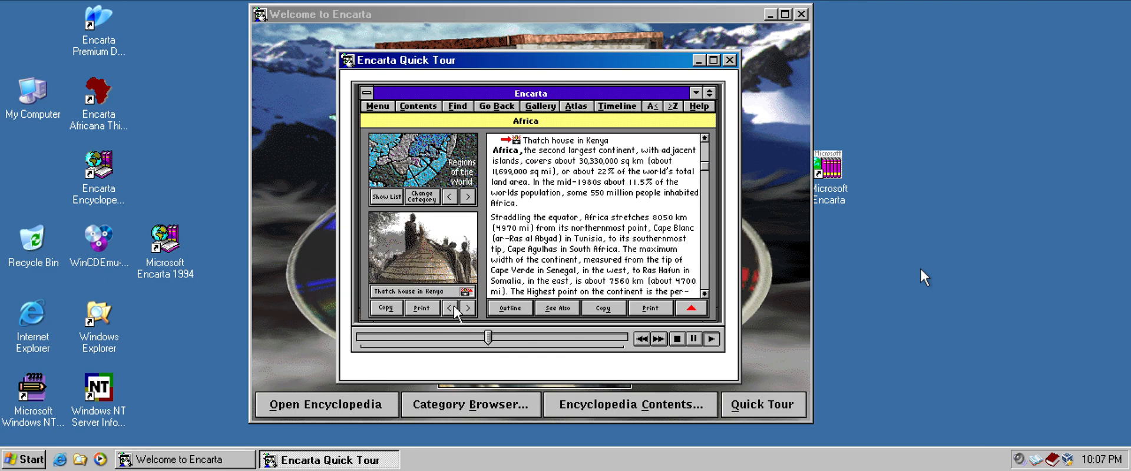
{"action": "mouse_move", "coordinate": [468, 307]}
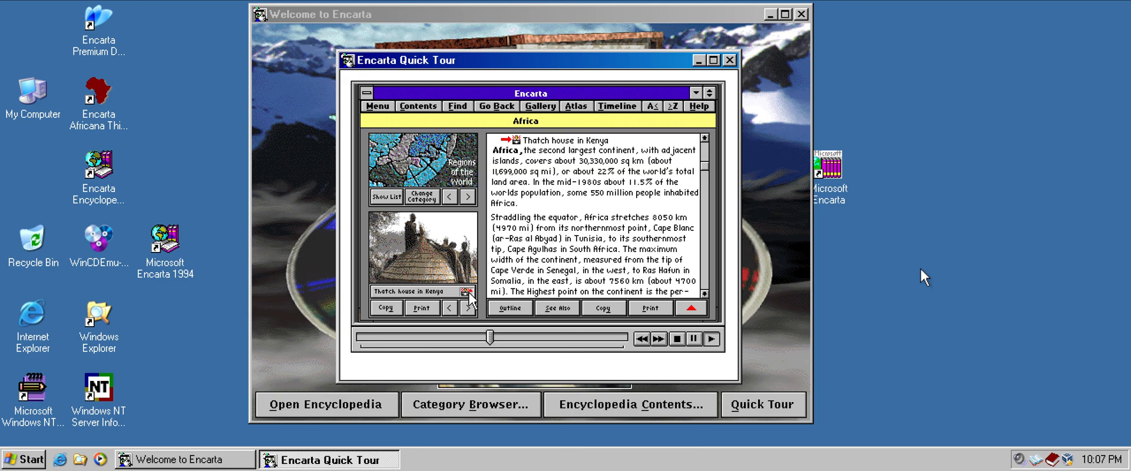
{"action": "left_click", "coordinate": [468, 296]}
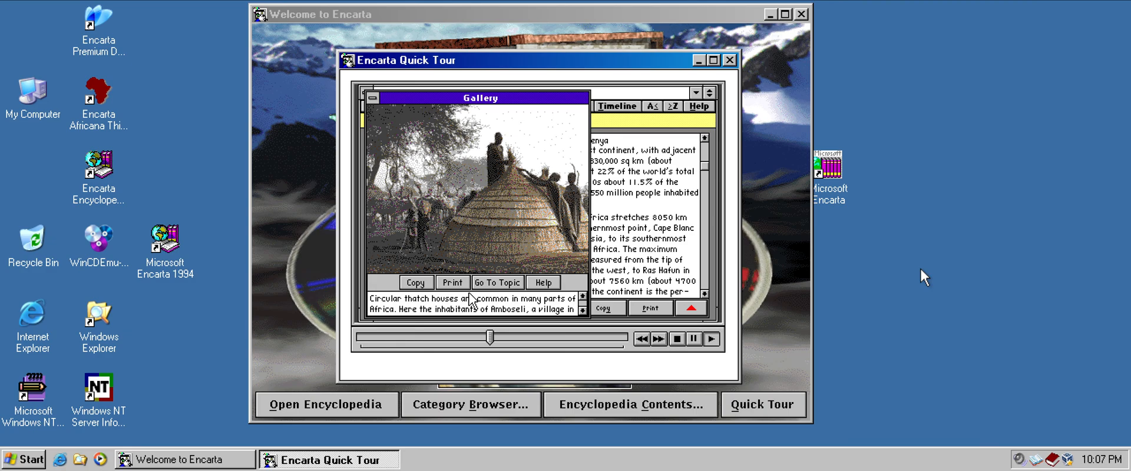
{"action": "mouse_move", "coordinate": [378, 106]}
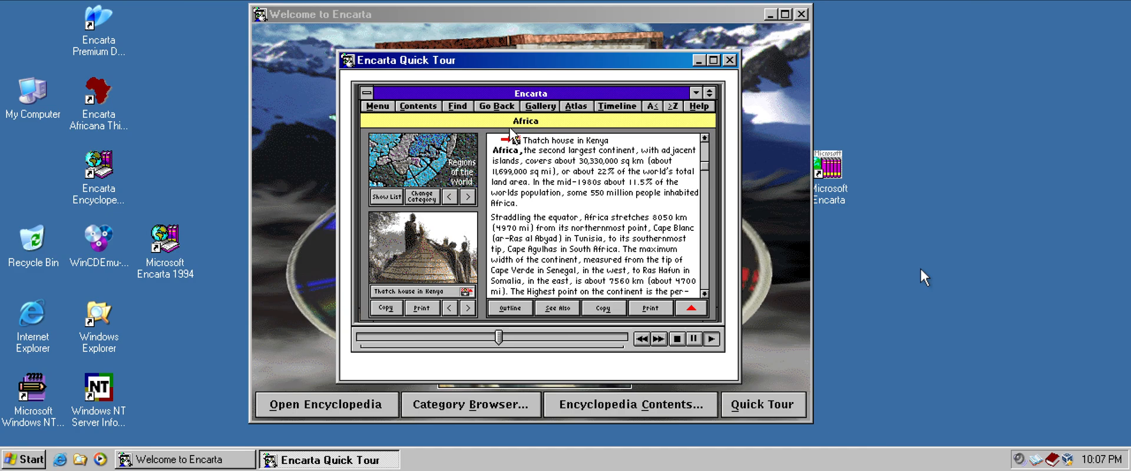
{"action": "mouse_move", "coordinate": [592, 115]}
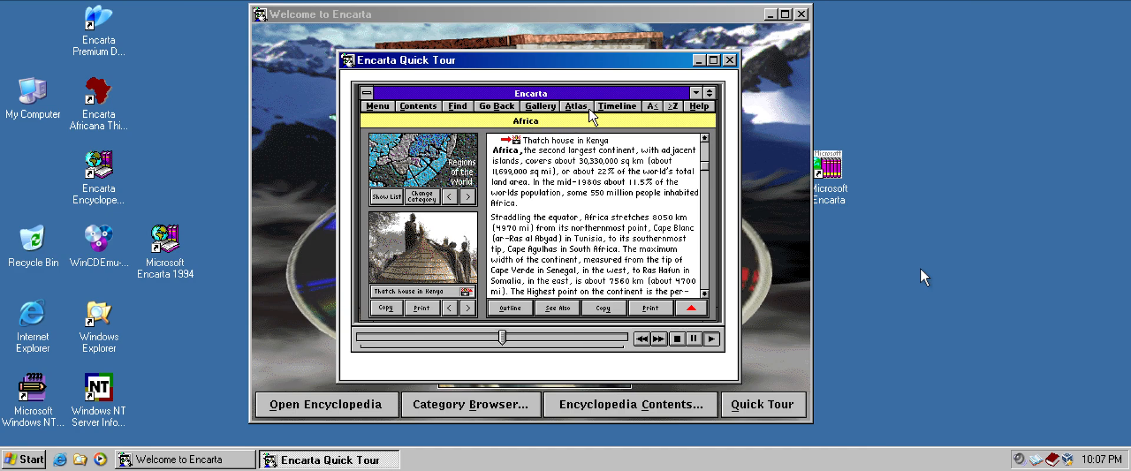
- Pick Nigeria on the Africa atlas map and go to the Nigeria, Federal Republic of article
{"action": "left_click", "coordinate": [575, 106]}
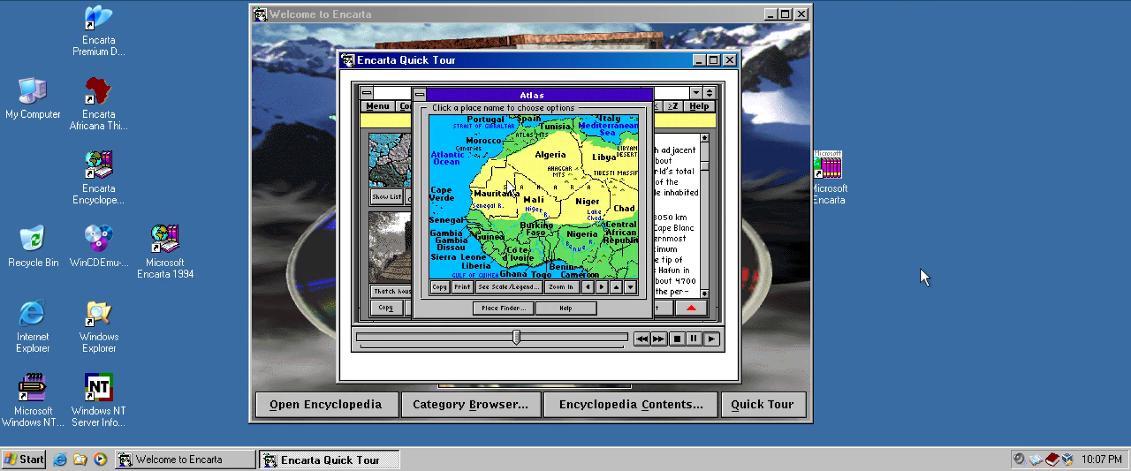
{"action": "mouse_move", "coordinate": [586, 243]}
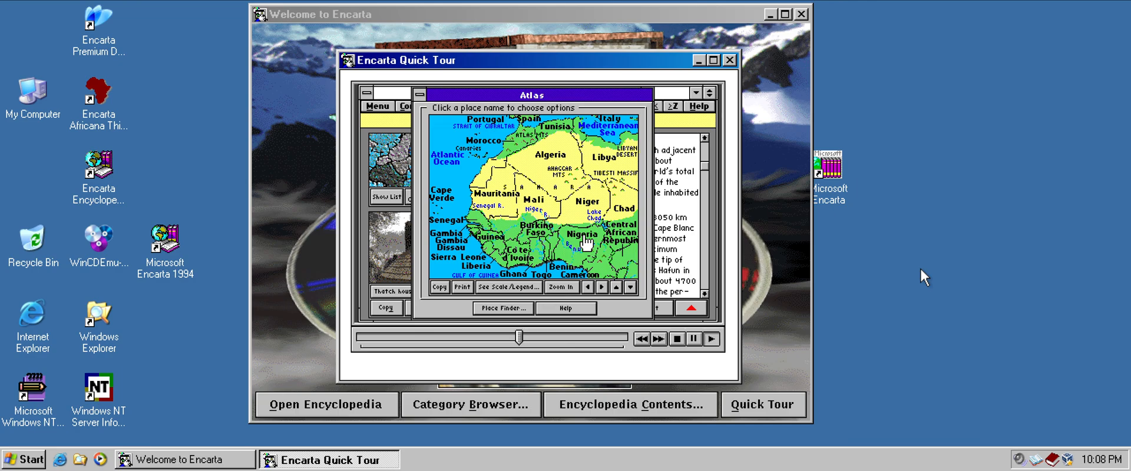
{"action": "left_click", "coordinate": [577, 234]}
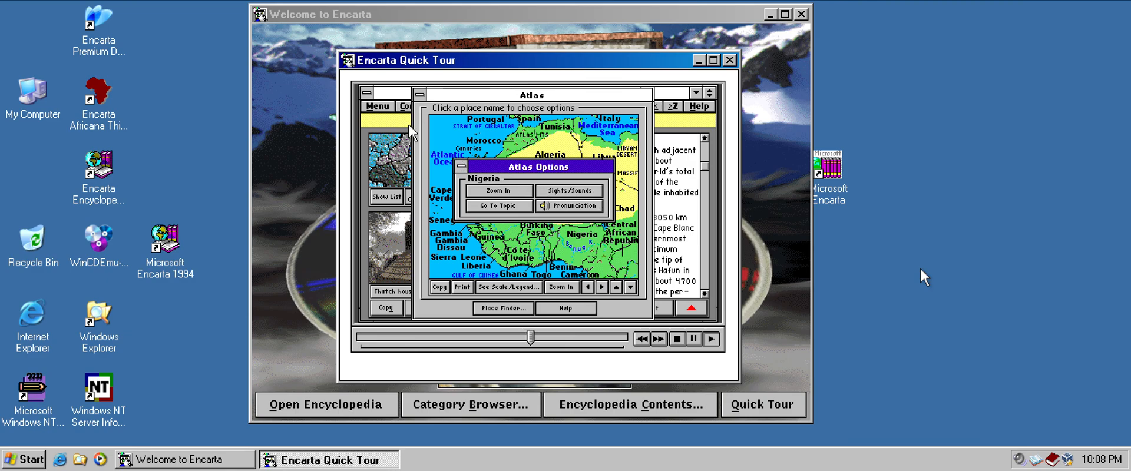
{"action": "mouse_move", "coordinate": [425, 162]}
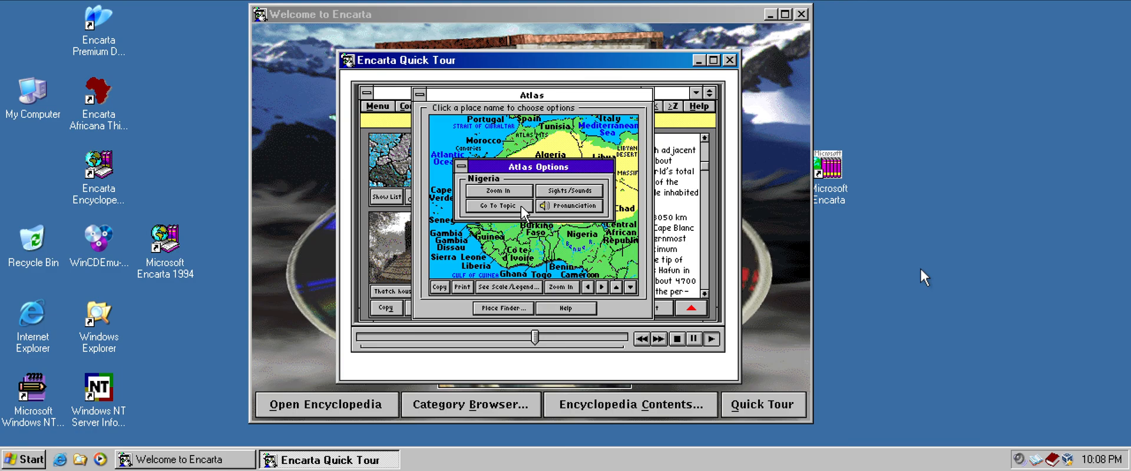
{"action": "left_click", "coordinate": [496, 206]}
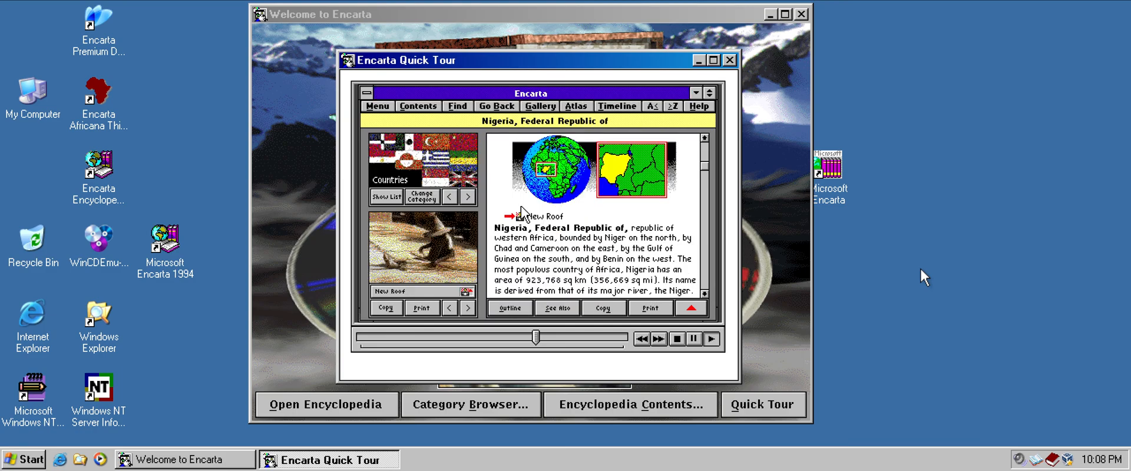
{"action": "mouse_move", "coordinate": [637, 115]}
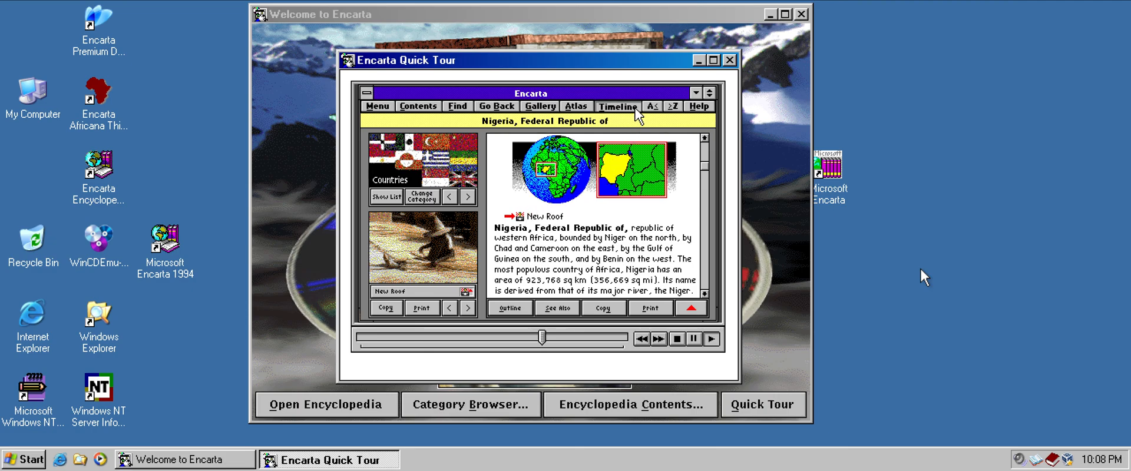
- From the Timeline's Great Pyramids and Old Kingdom in Egypt notes, reach the Egyptian Art and Architecture article
{"action": "left_click", "coordinate": [616, 106]}
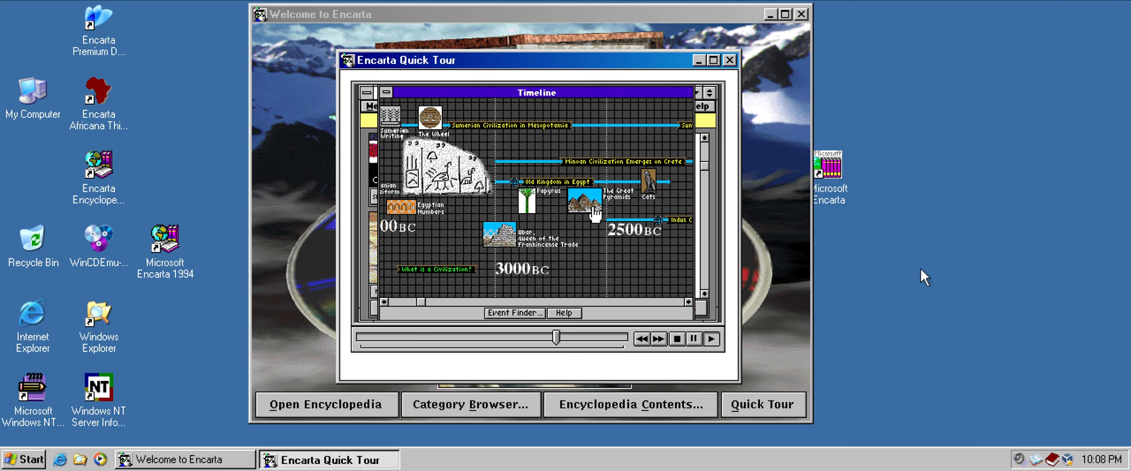
{"action": "left_click", "coordinate": [577, 200]}
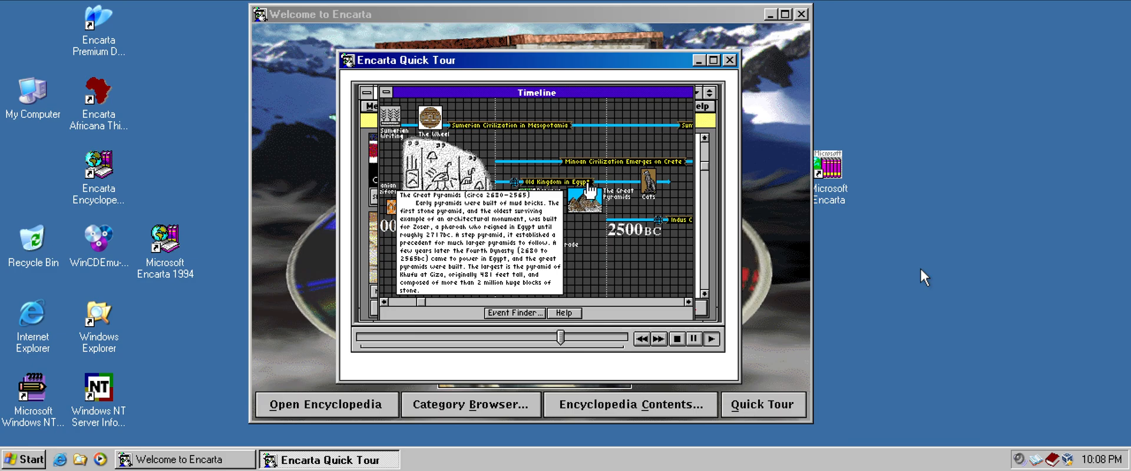
{"action": "left_click", "coordinate": [550, 181]}
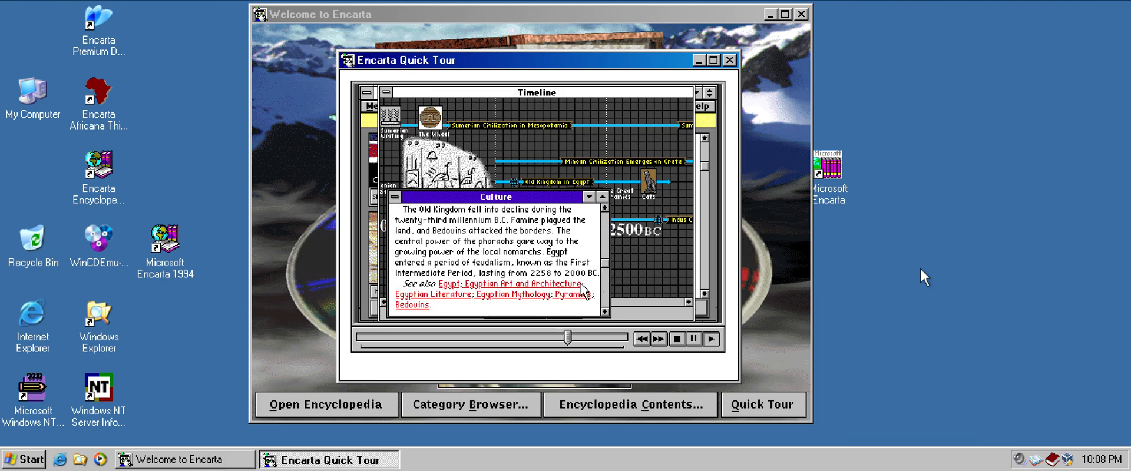
{"action": "mouse_move", "coordinate": [573, 294]}
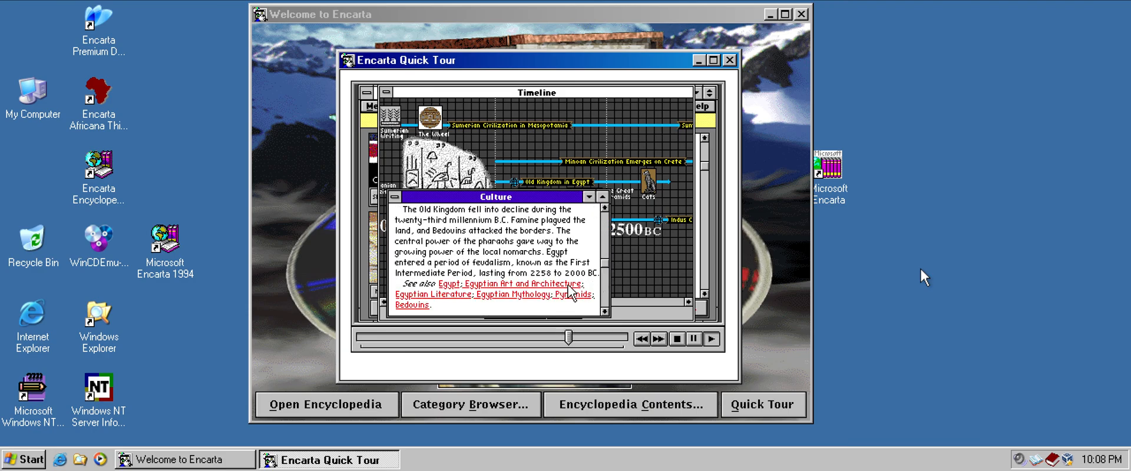
{"action": "left_click", "coordinate": [514, 284]}
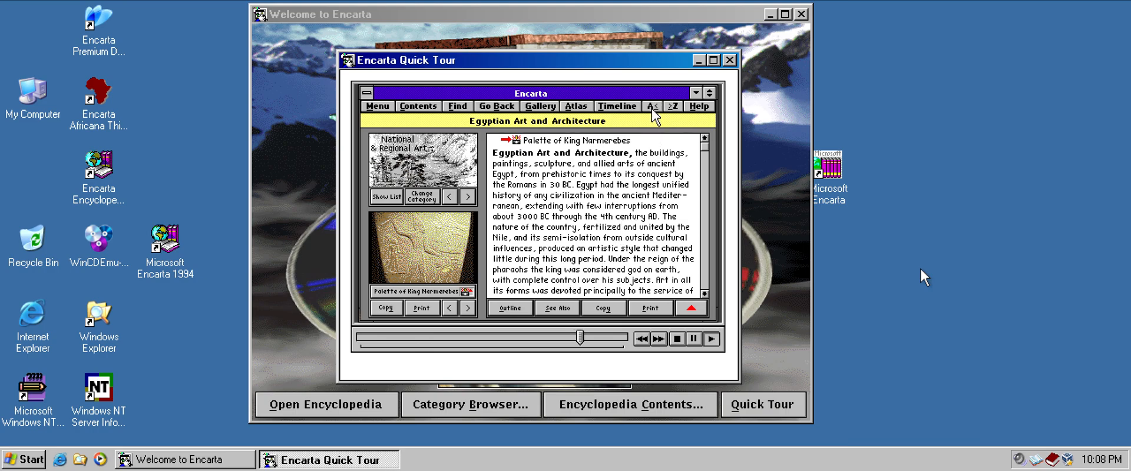
{"action": "mouse_move", "coordinate": [681, 117]}
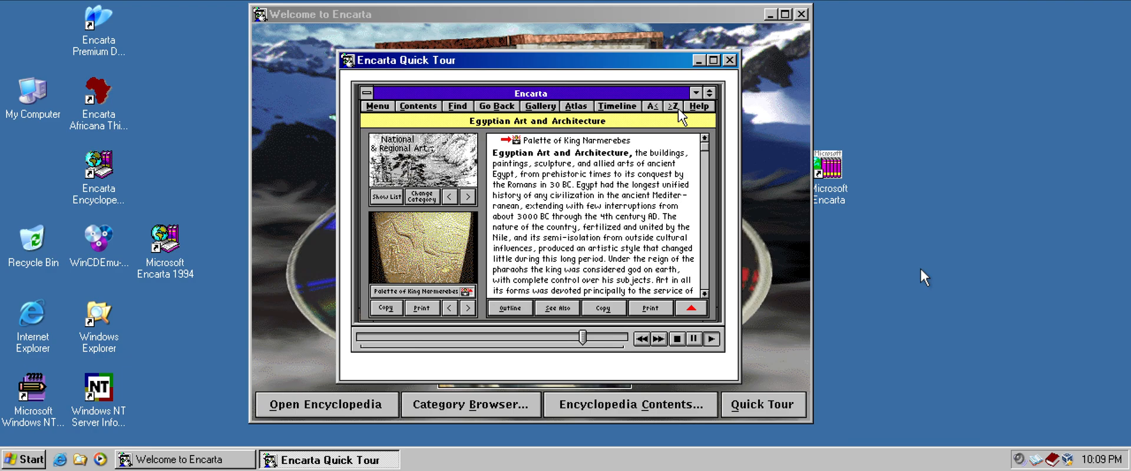
{"action": "mouse_move", "coordinate": [548, 115]}
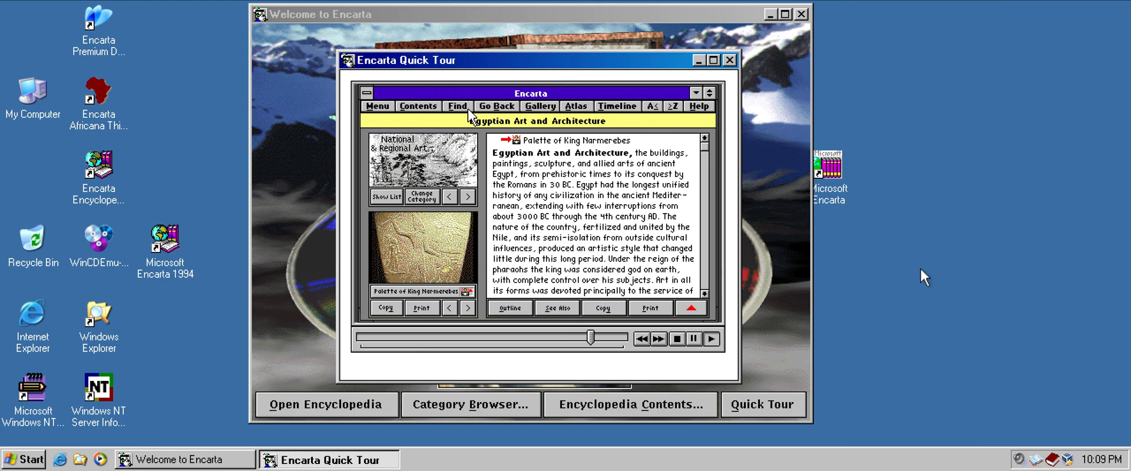
{"action": "mouse_move", "coordinate": [436, 115]}
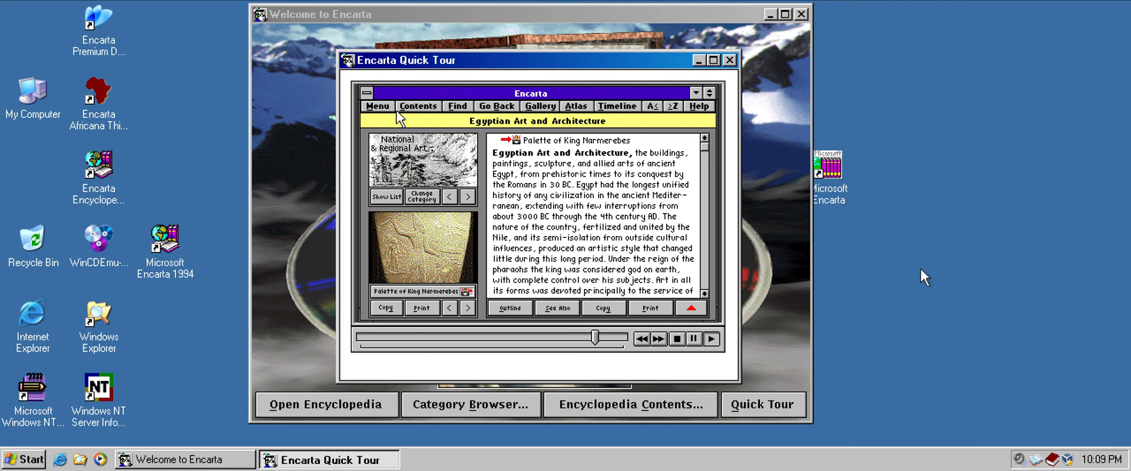
- Show and dismiss the Menu command list, then display the alphabetical Contents list over the article
{"action": "left_click", "coordinate": [377, 106]}
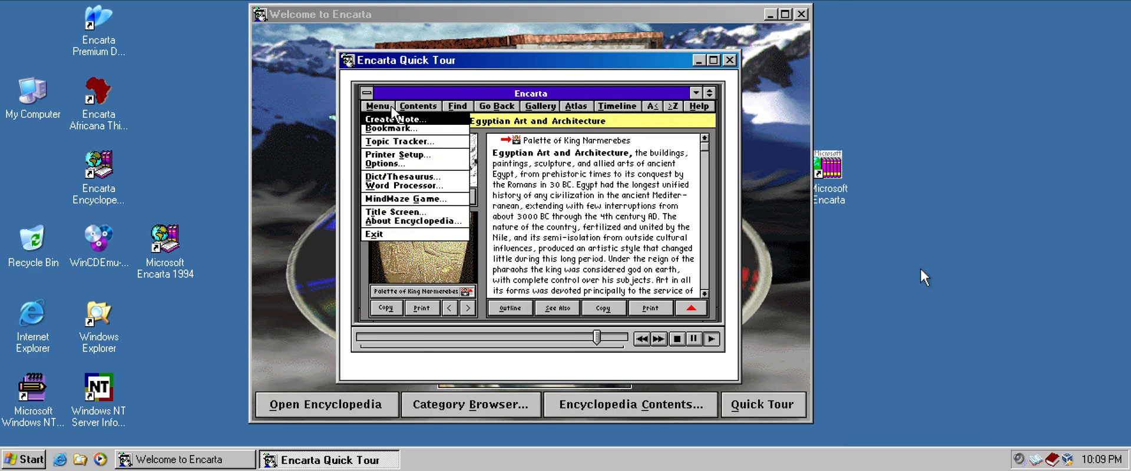
{"action": "mouse_move", "coordinate": [464, 207]}
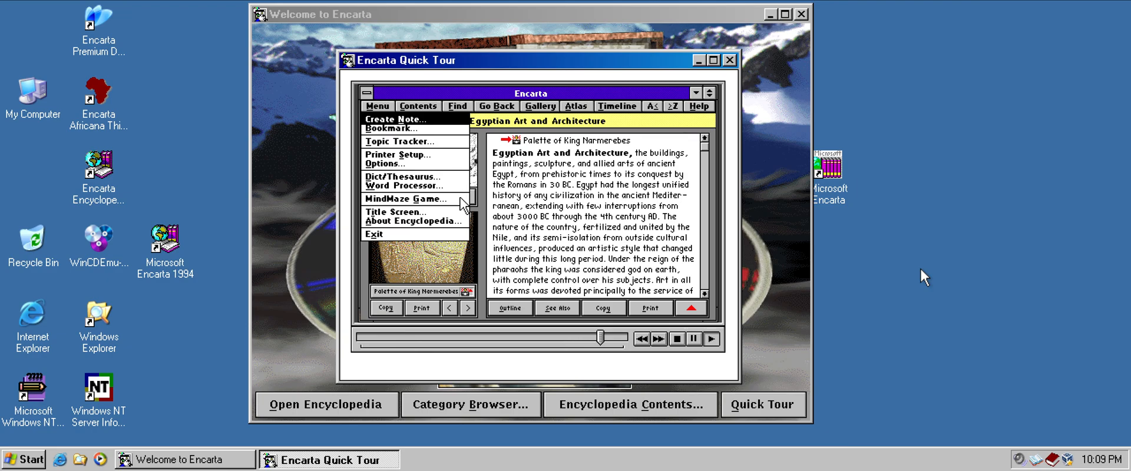
{"action": "mouse_move", "coordinate": [395, 136]}
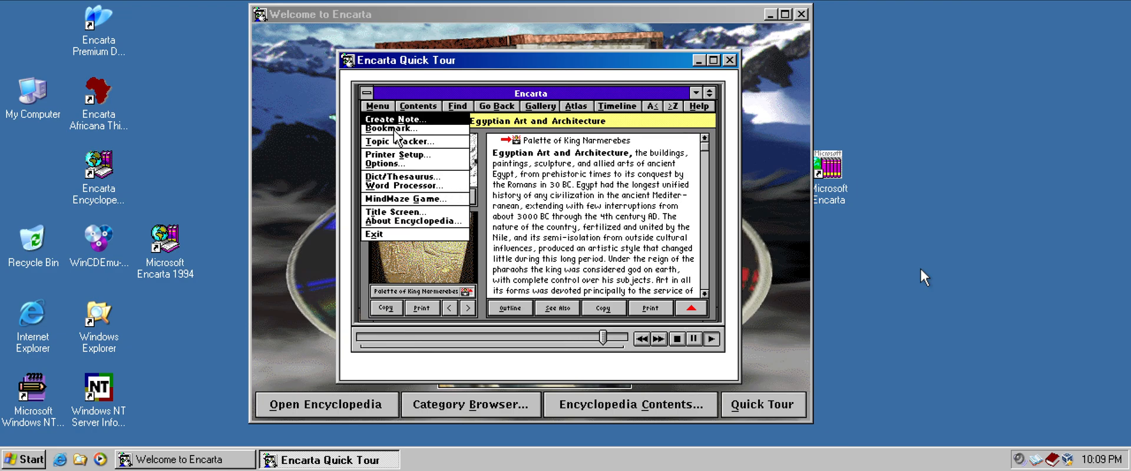
{"action": "left_click", "coordinate": [417, 106]}
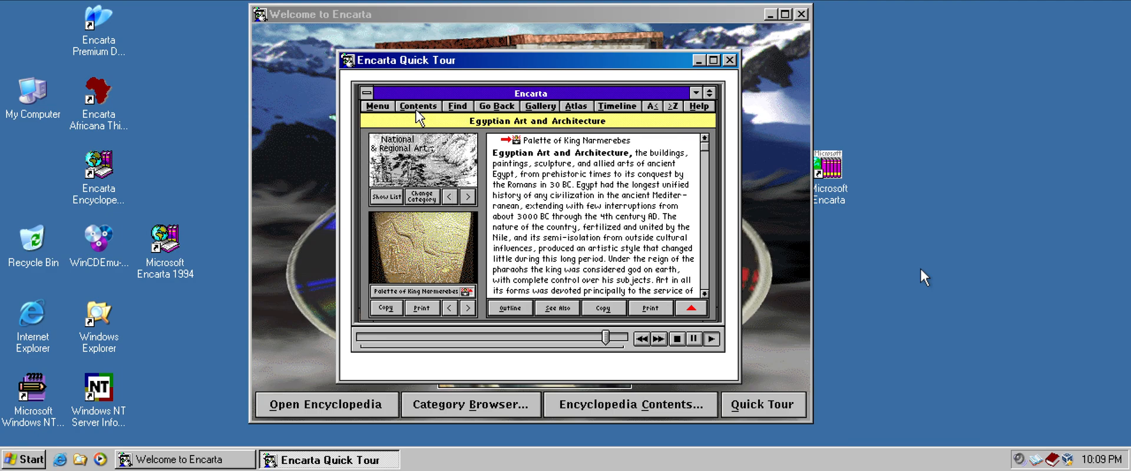
{"action": "mouse_move", "coordinate": [699, 116]}
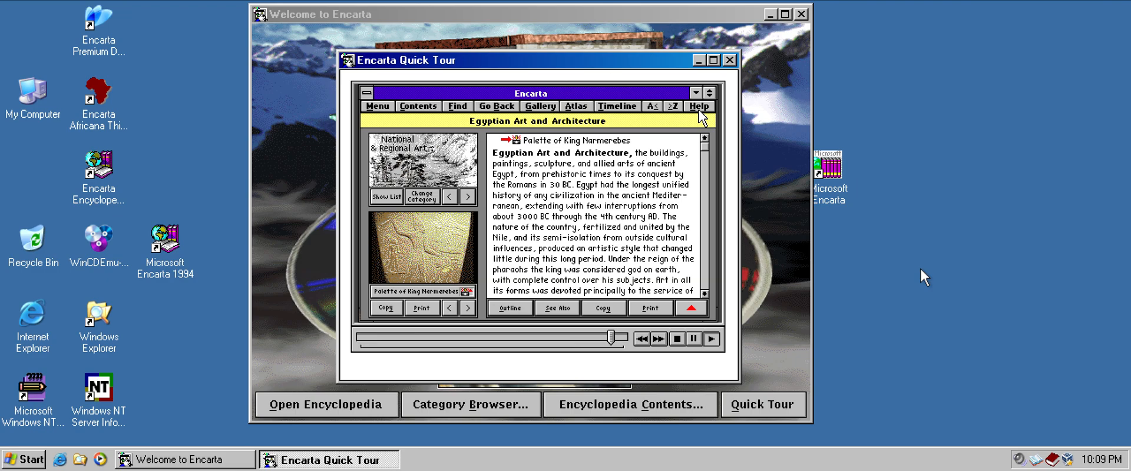
{"action": "mouse_move", "coordinate": [461, 117]}
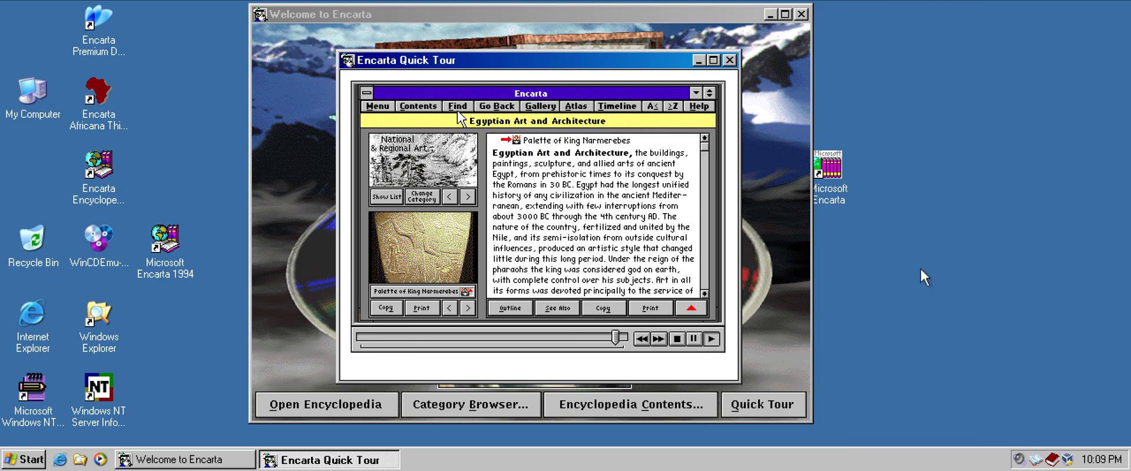
{"action": "left_click", "coordinate": [417, 106]}
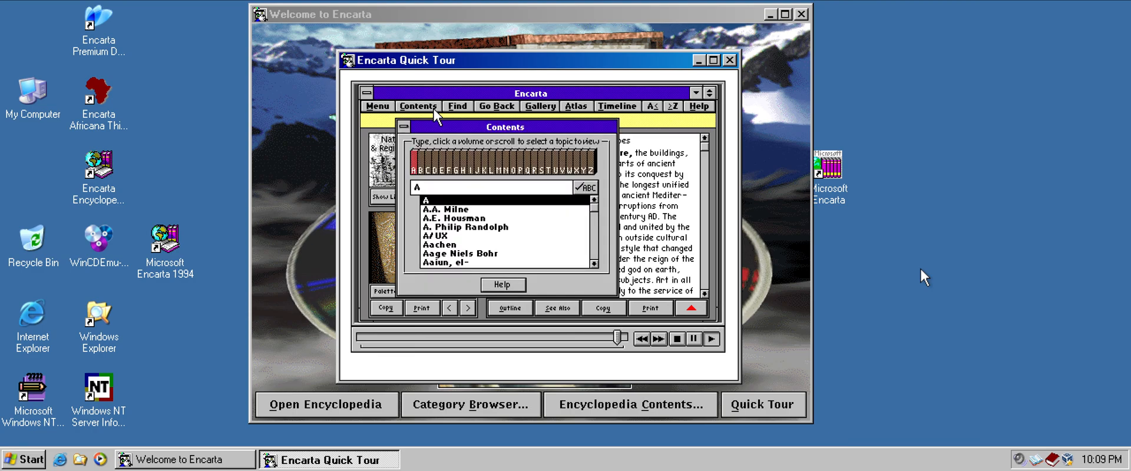